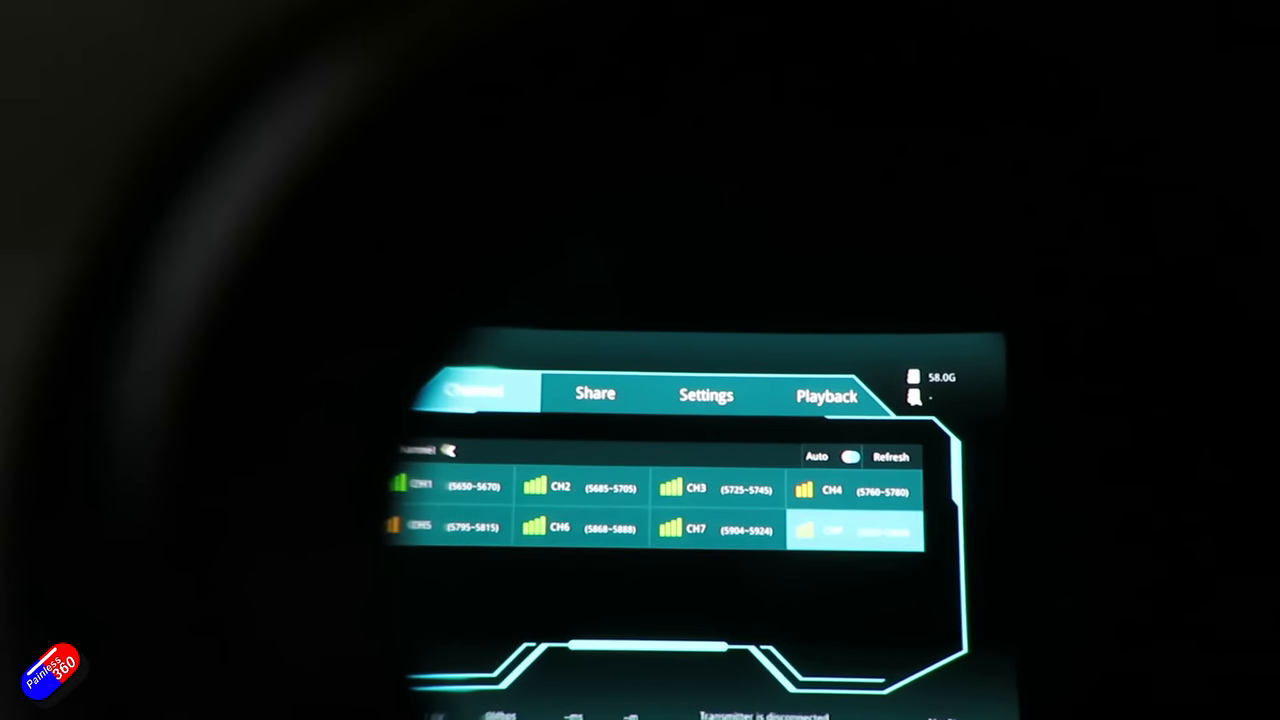
# Page through Painless360's created playlists, then enter 'inav upgrade painless3' in YouTube search.
pyautogui.click(706, 393)
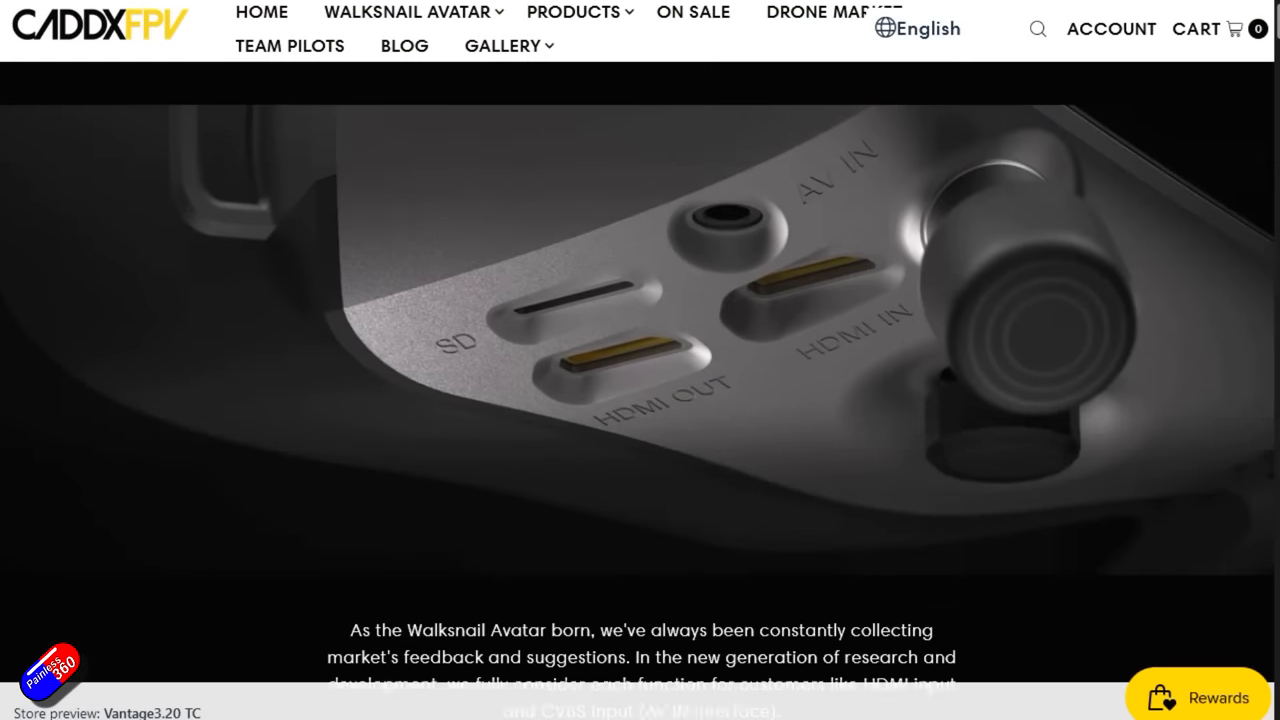
pyautogui.scroll(-3)
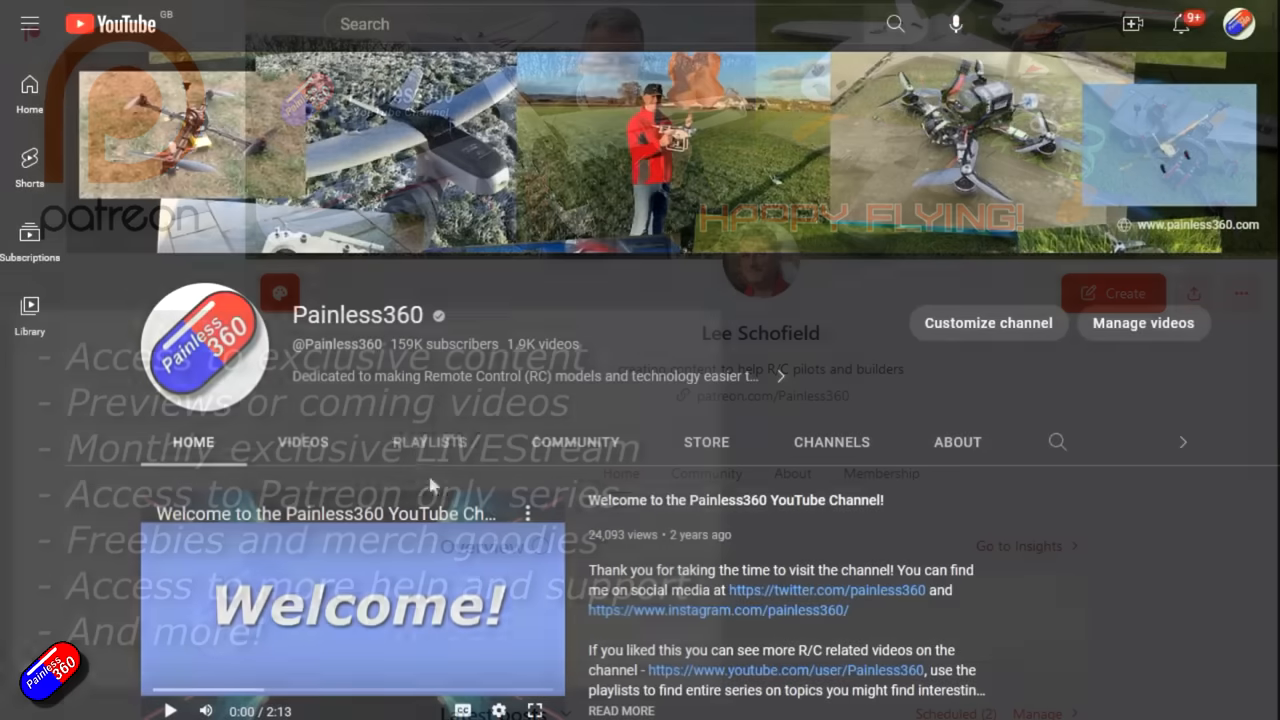
pyautogui.click(429, 441)
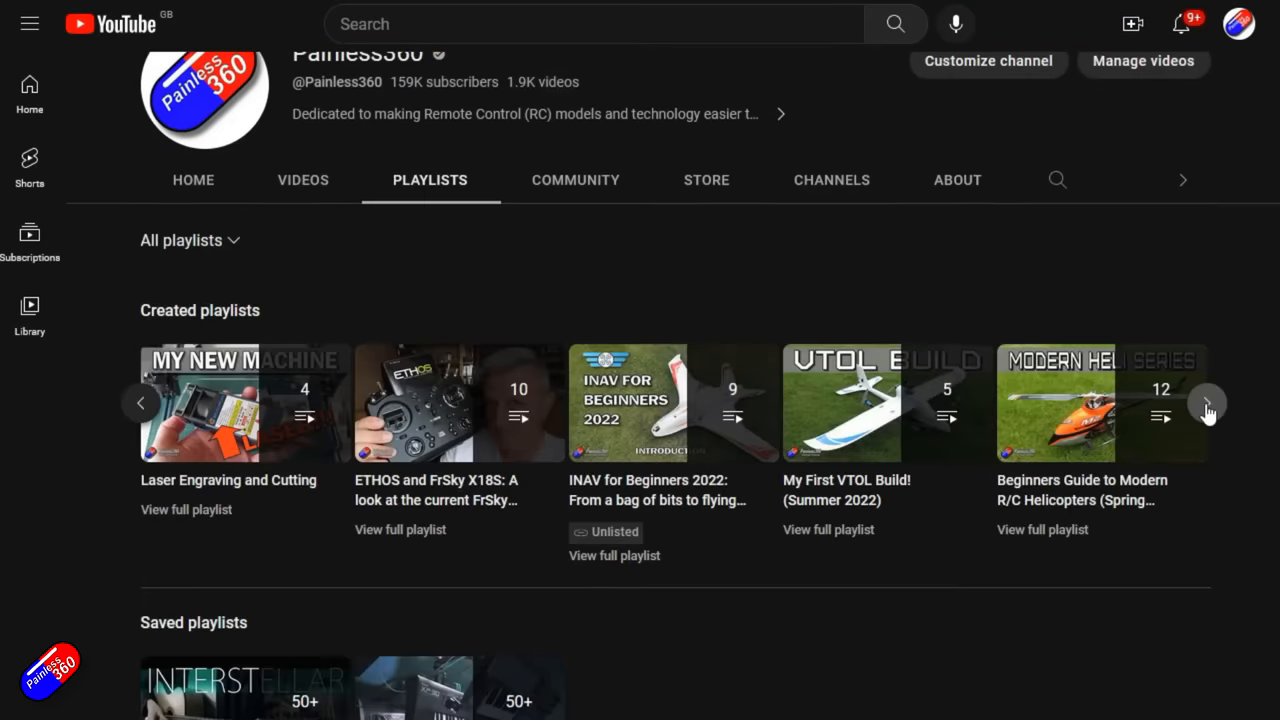
pyautogui.click(1207, 402)
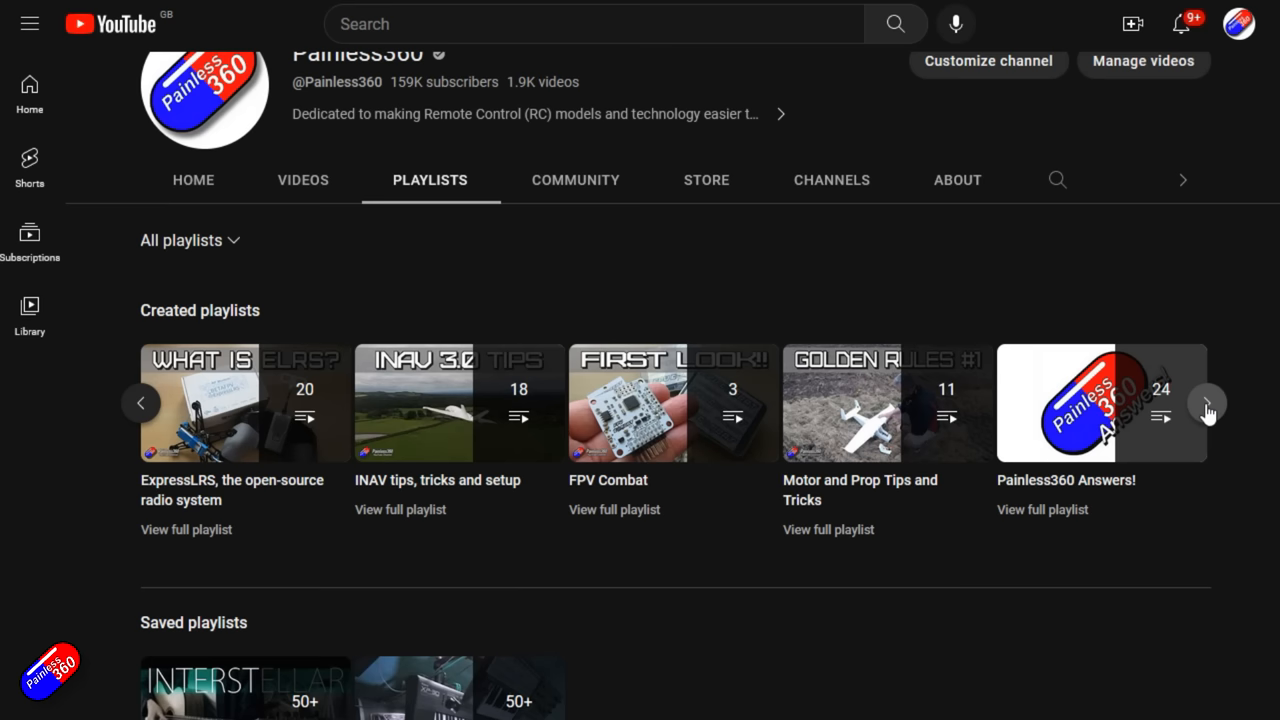
pyautogui.click(1207, 403)
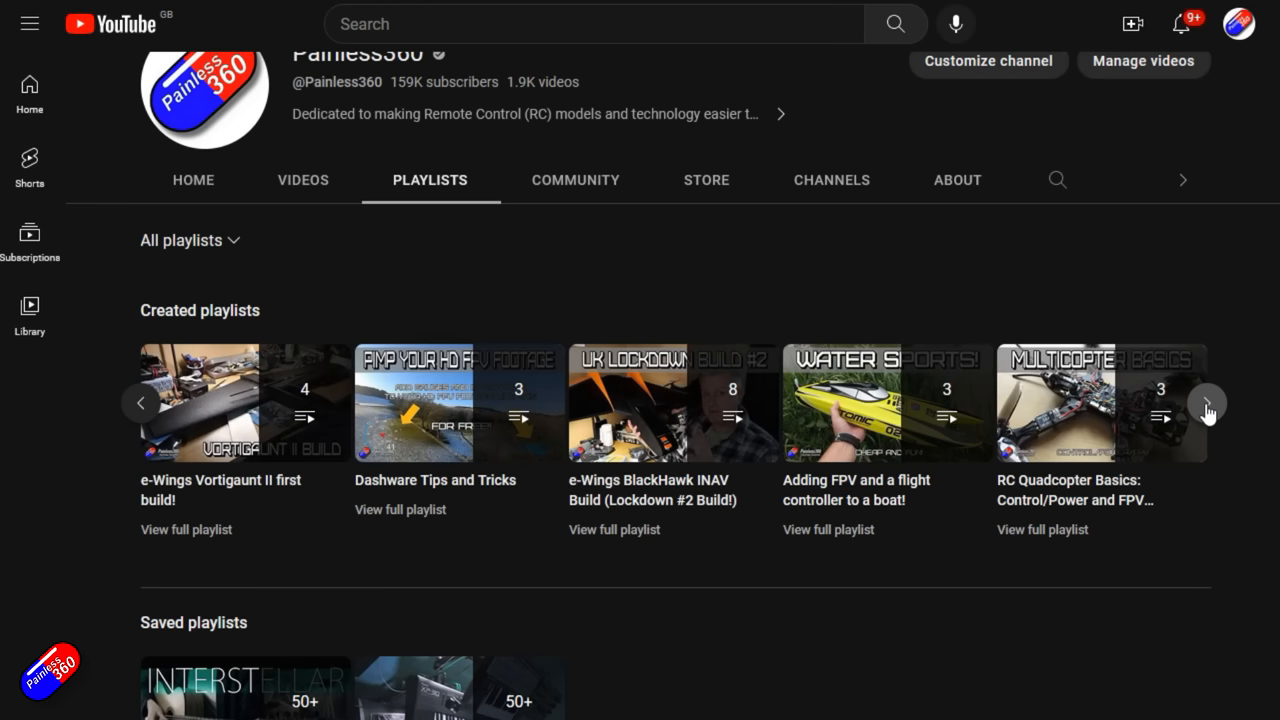
pyautogui.write('inav upgrade painless3')
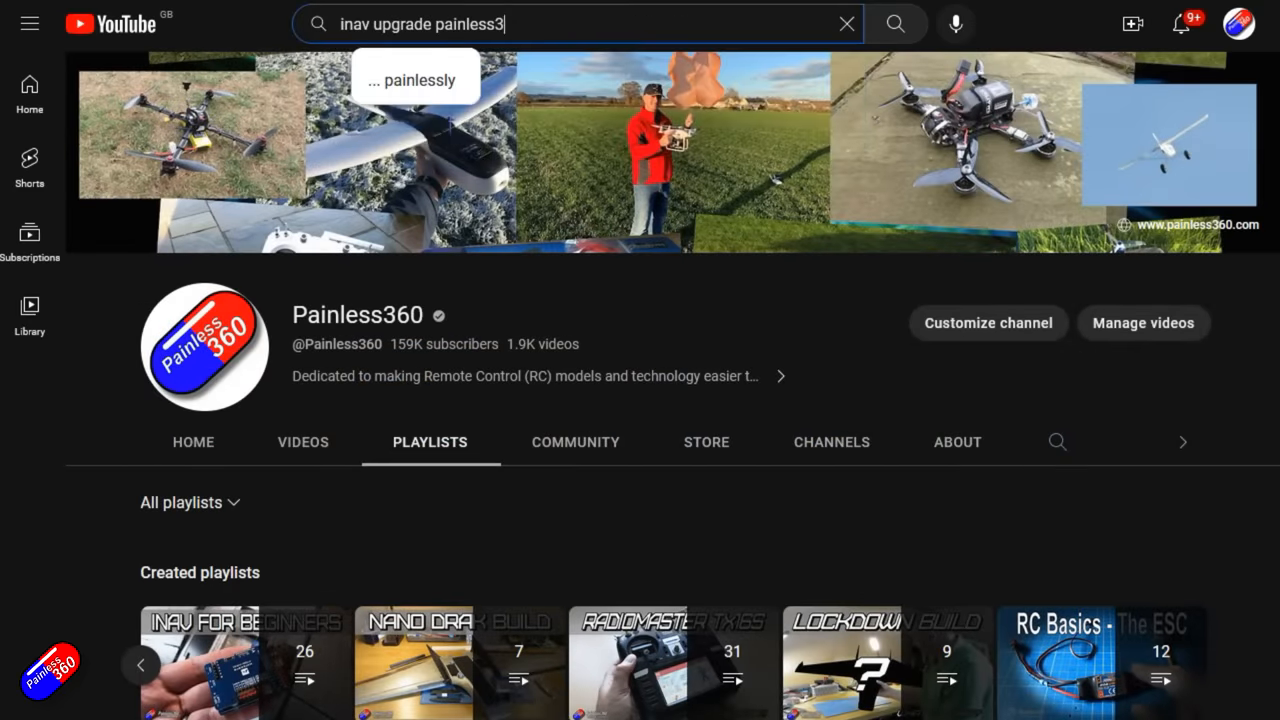